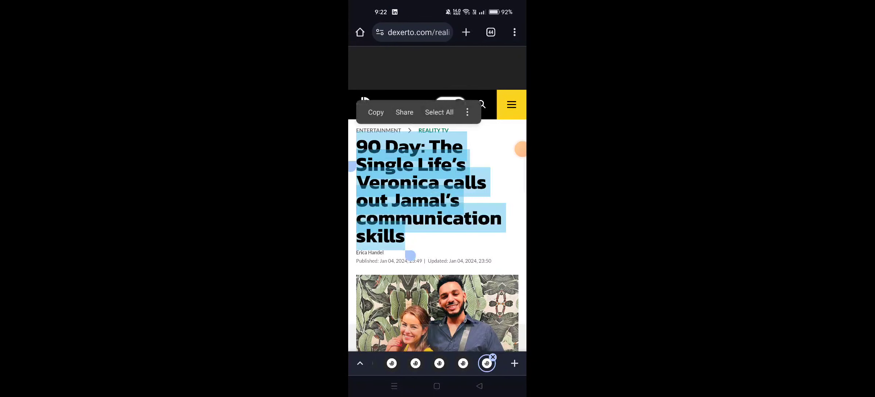
{"action": "scroll", "scroll_direction": "down", "scroll_amount": 3}
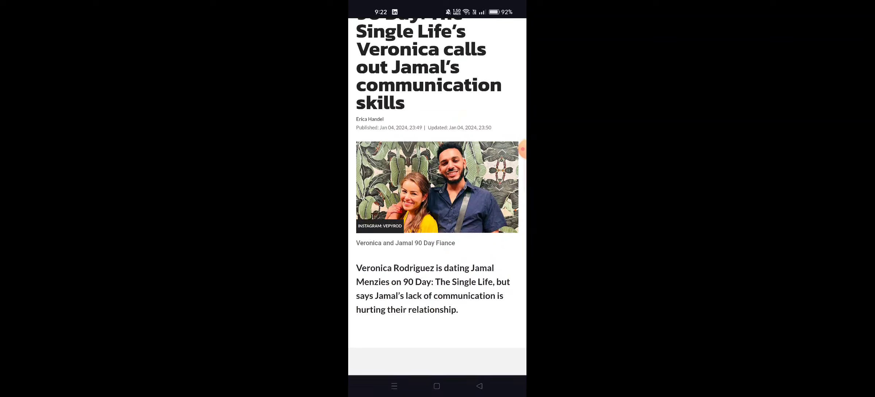
{"action": "scroll", "scroll_direction": "up", "scroll_amount": 3}
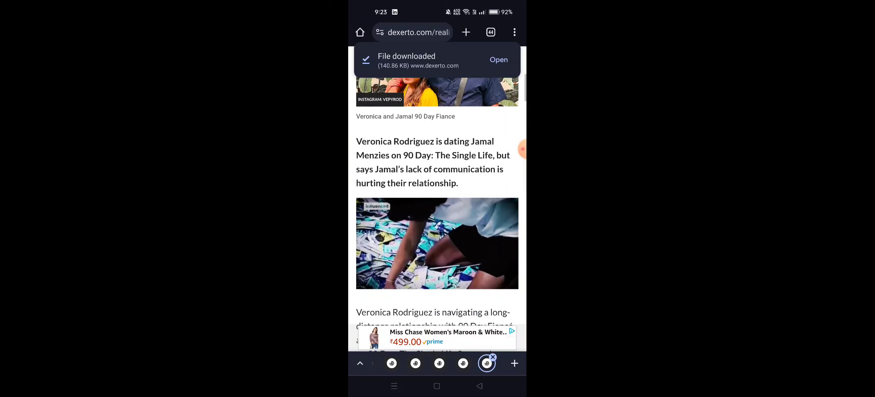
{"action": "scroll", "scroll_direction": "down", "scroll_amount": 3}
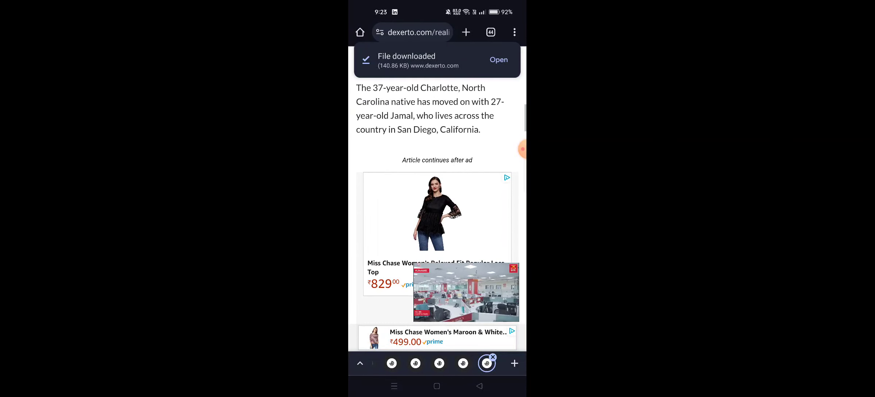
{"action": "scroll", "scroll_direction": "down", "scroll_amount": 3}
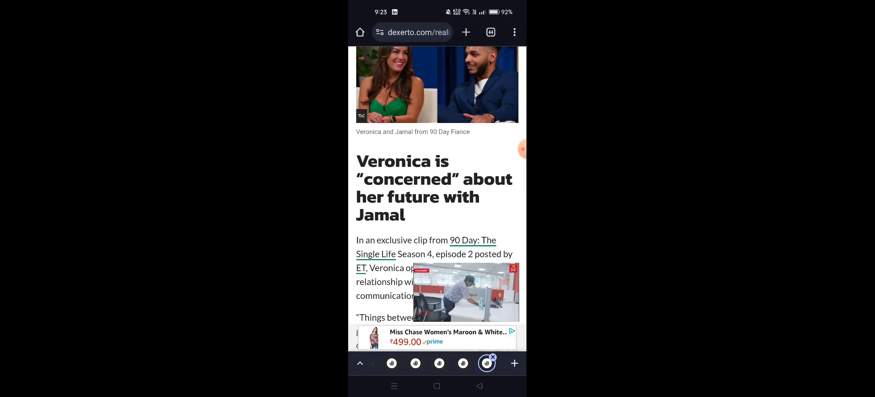
{"action": "scroll", "scroll_direction": "up", "scroll_amount": 3}
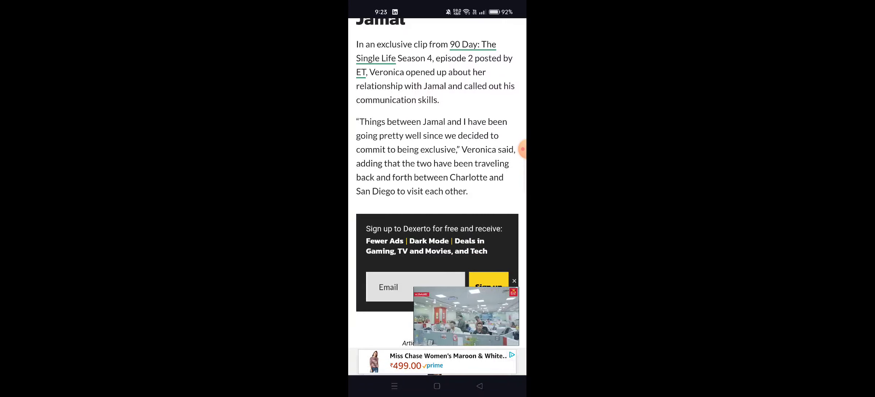
{"action": "scroll", "scroll_direction": "down", "scroll_amount": 3}
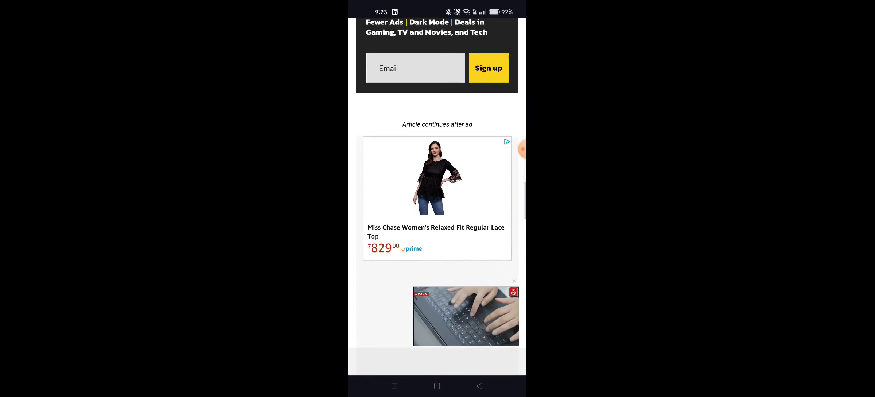
{"action": "scroll", "scroll_direction": "down", "scroll_amount": 3}
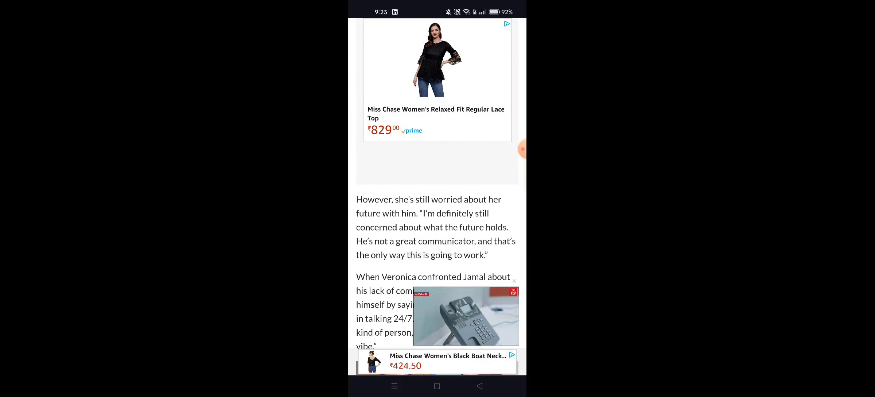